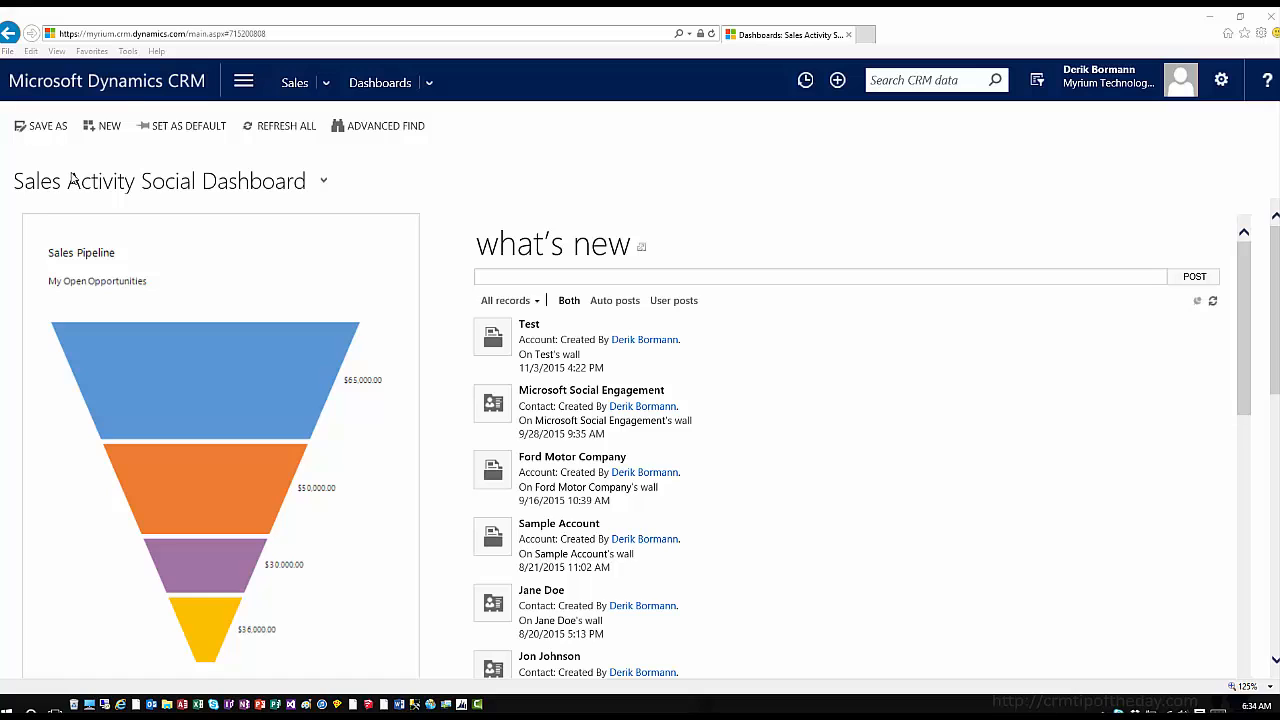
- Go from the sales dashboard to Settings > Unified Service Desk
left_click(240, 81)
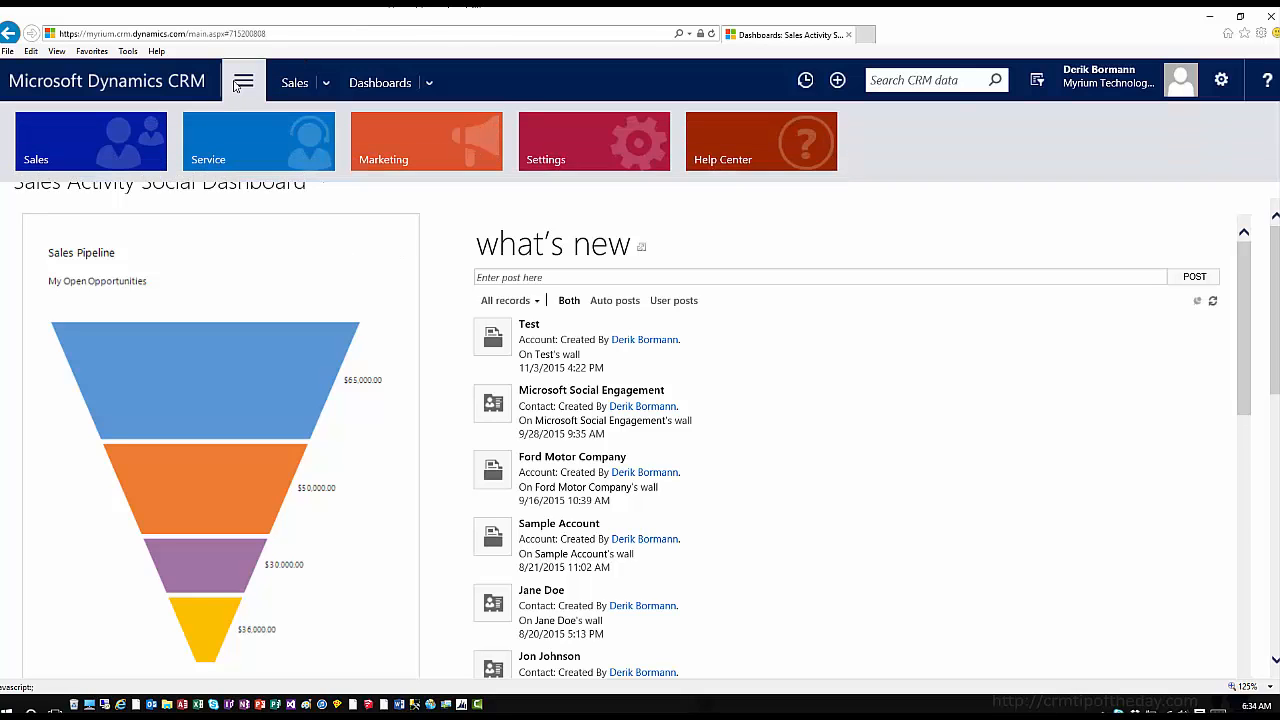
left_click(594, 141)
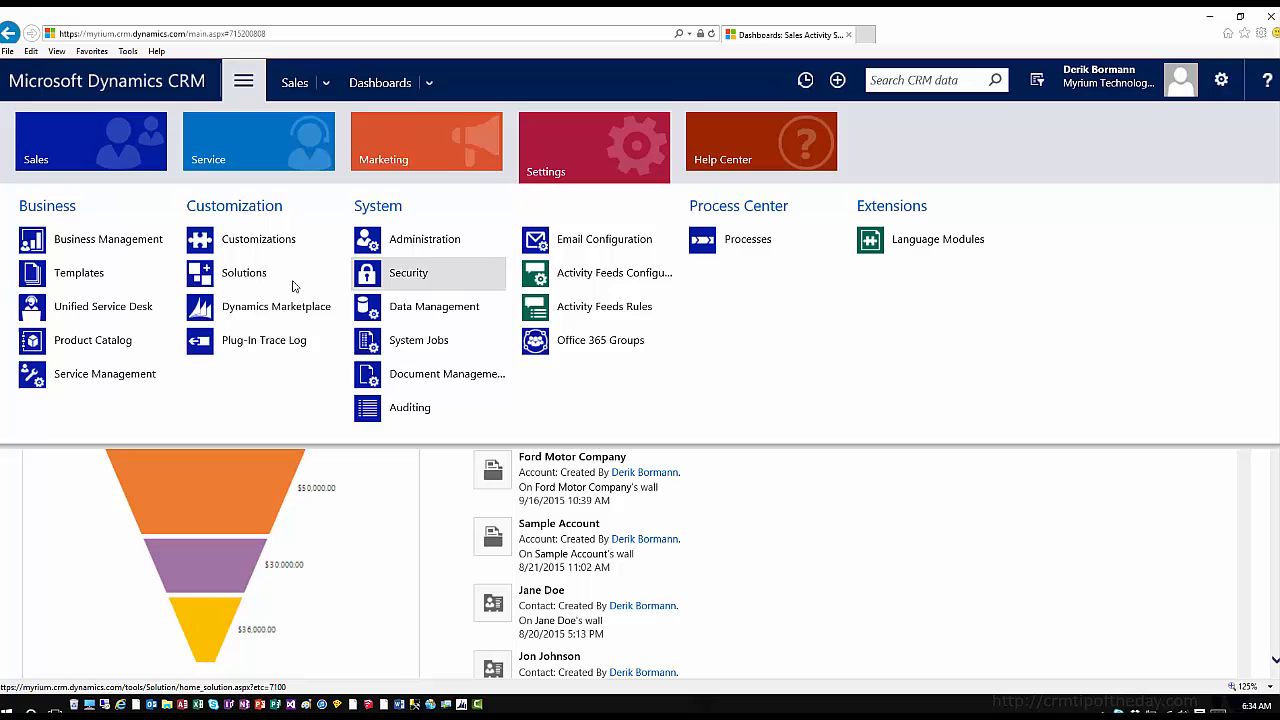
left_click(100, 306)
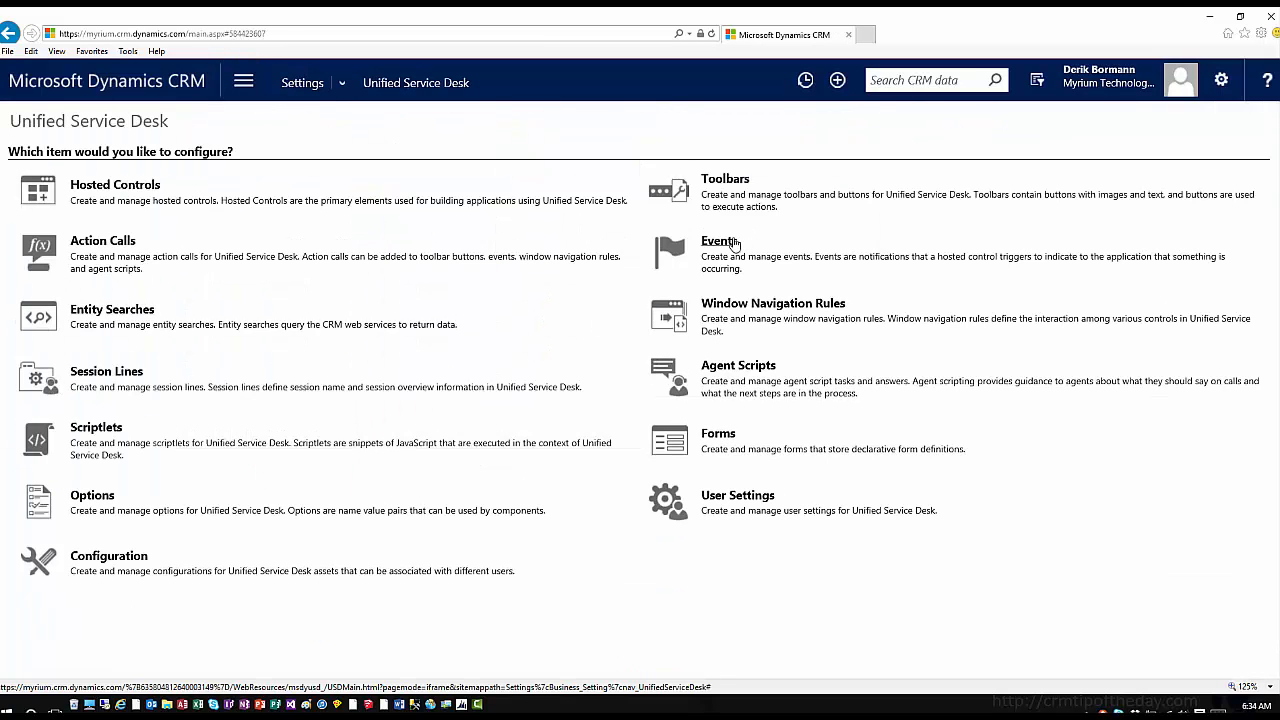
- List the Active Events and scroll down to the DesktopReady event
left_click(718, 240)
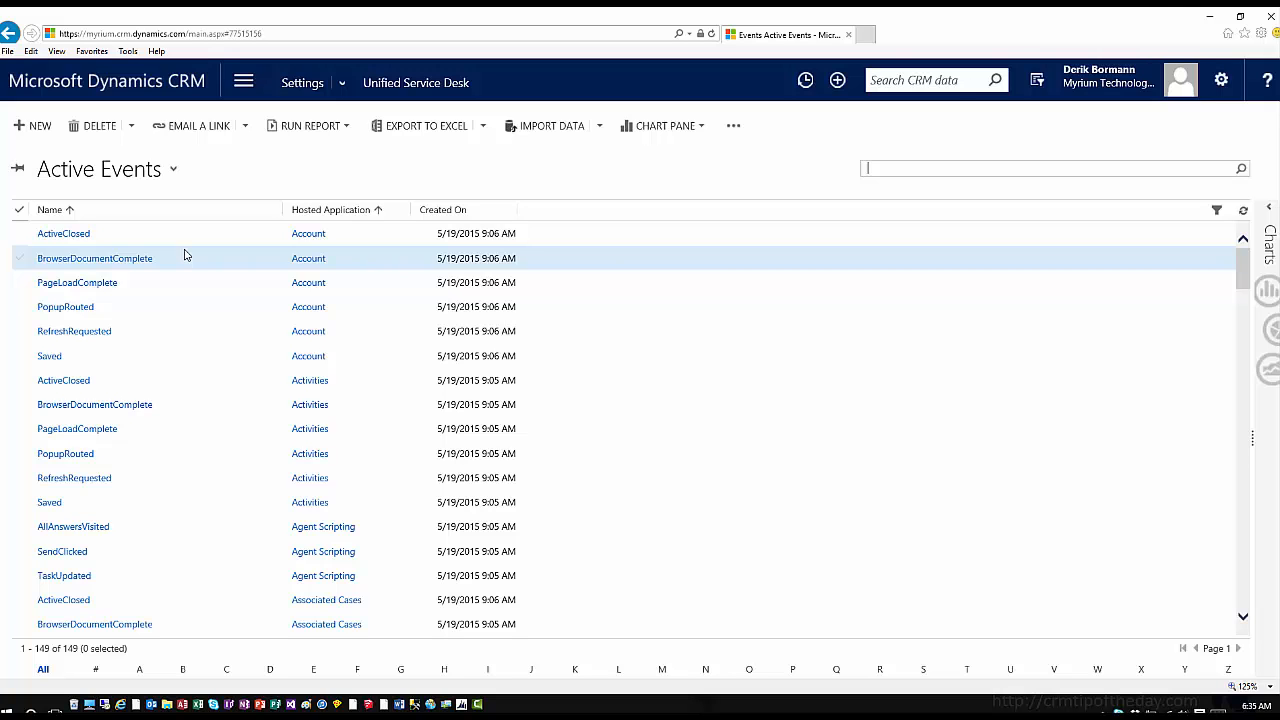
scroll("down", 3)
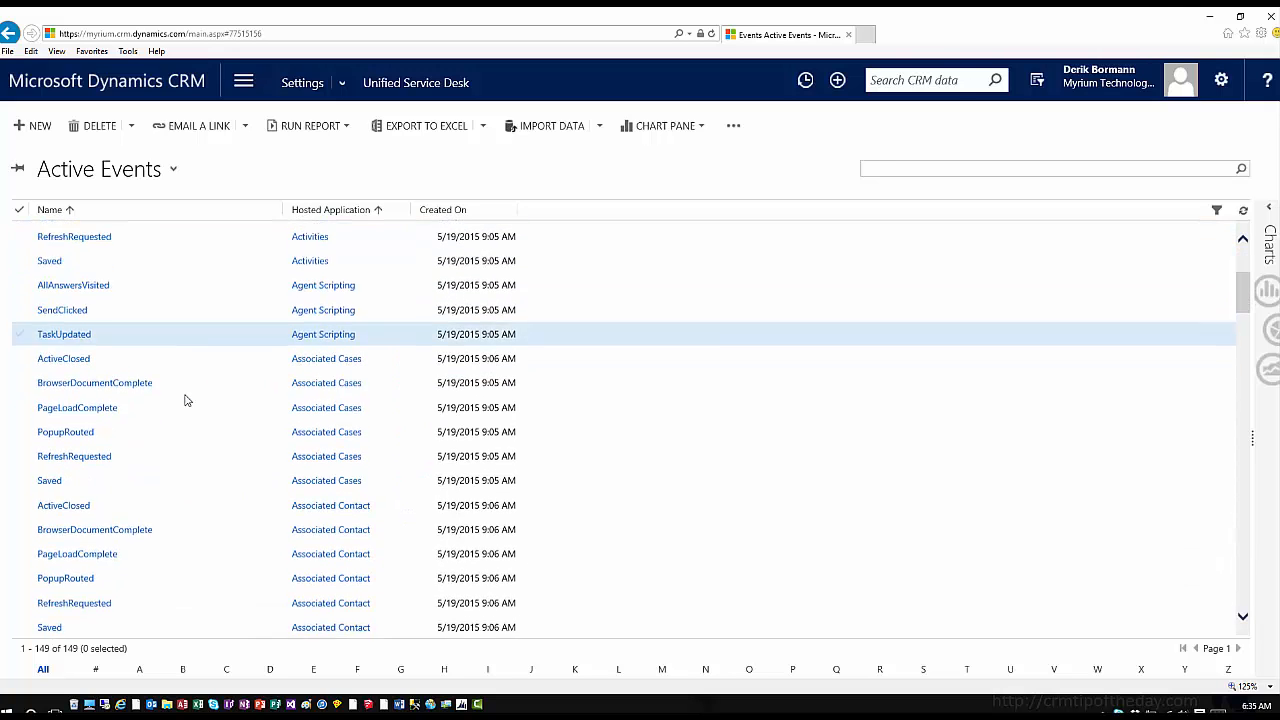
scroll("down", 3)
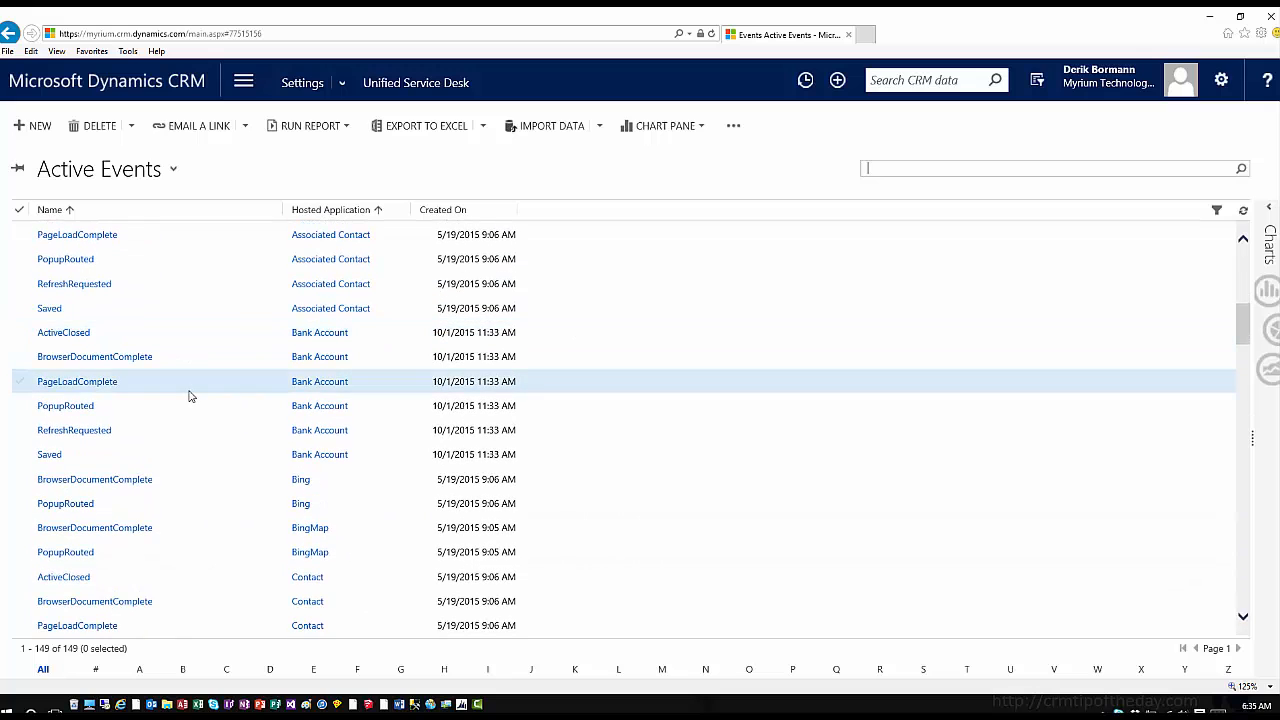
scroll("down", 3)
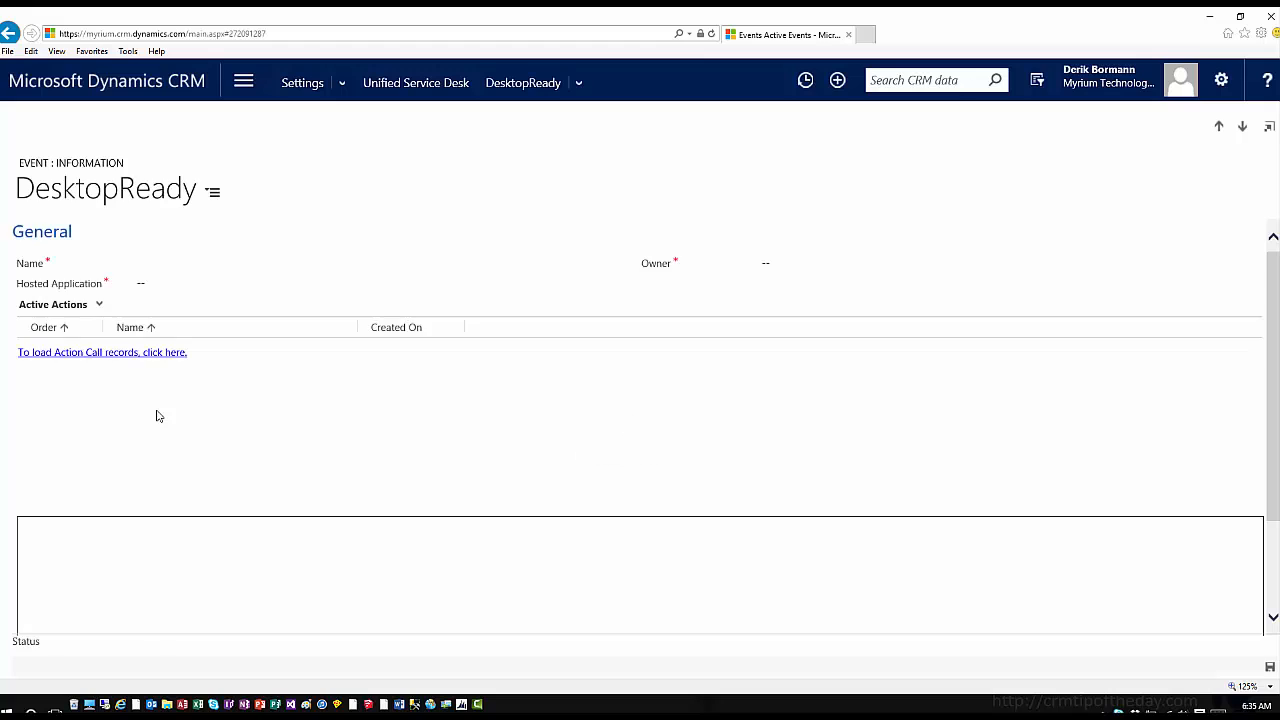
- Load DesktopReady's three action calls, then head to the Hosted Controls list
left_click(101, 351)
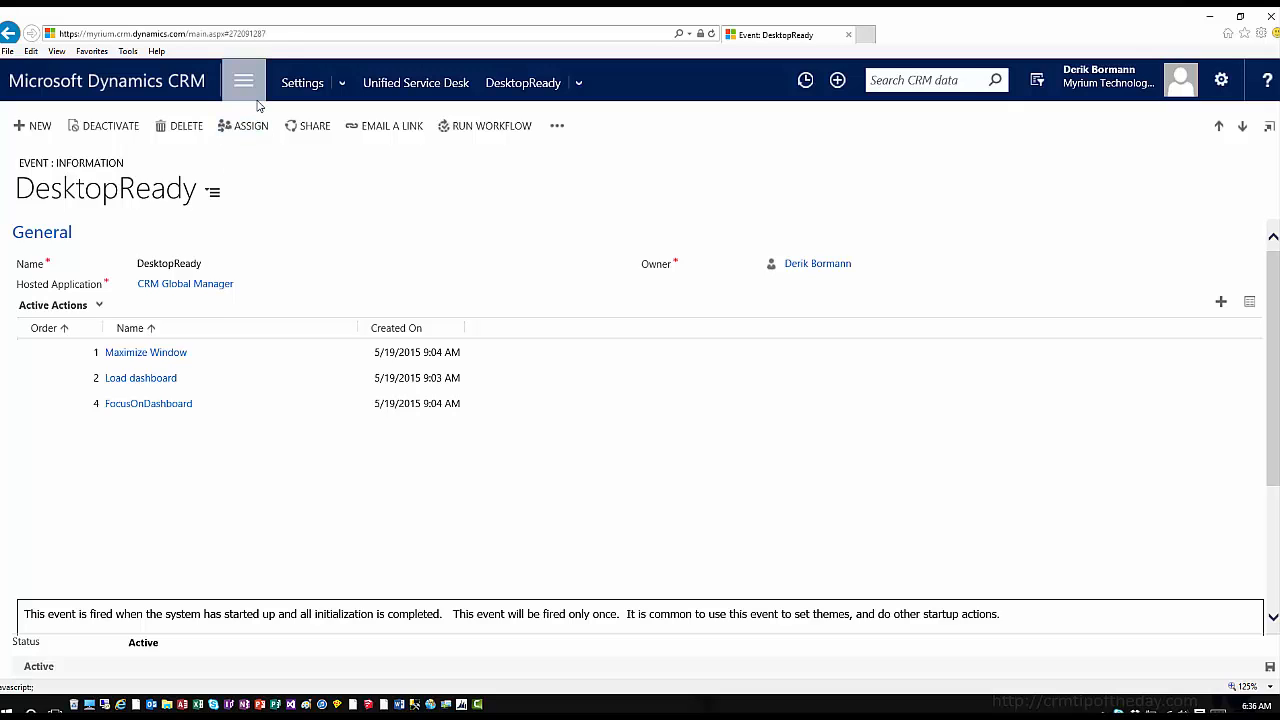
left_click(417, 82)
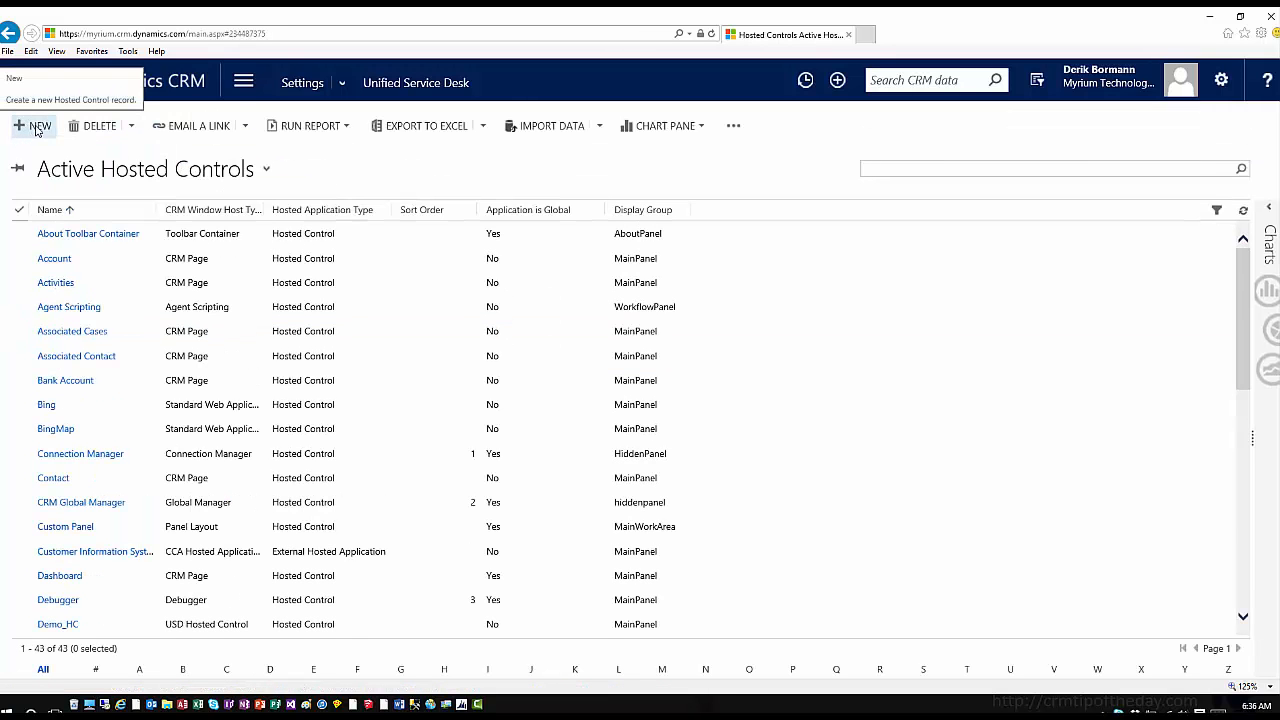
- Add hosted control Dashboard2, type CRM Page, Application is Global, and save
left_click(40, 125)
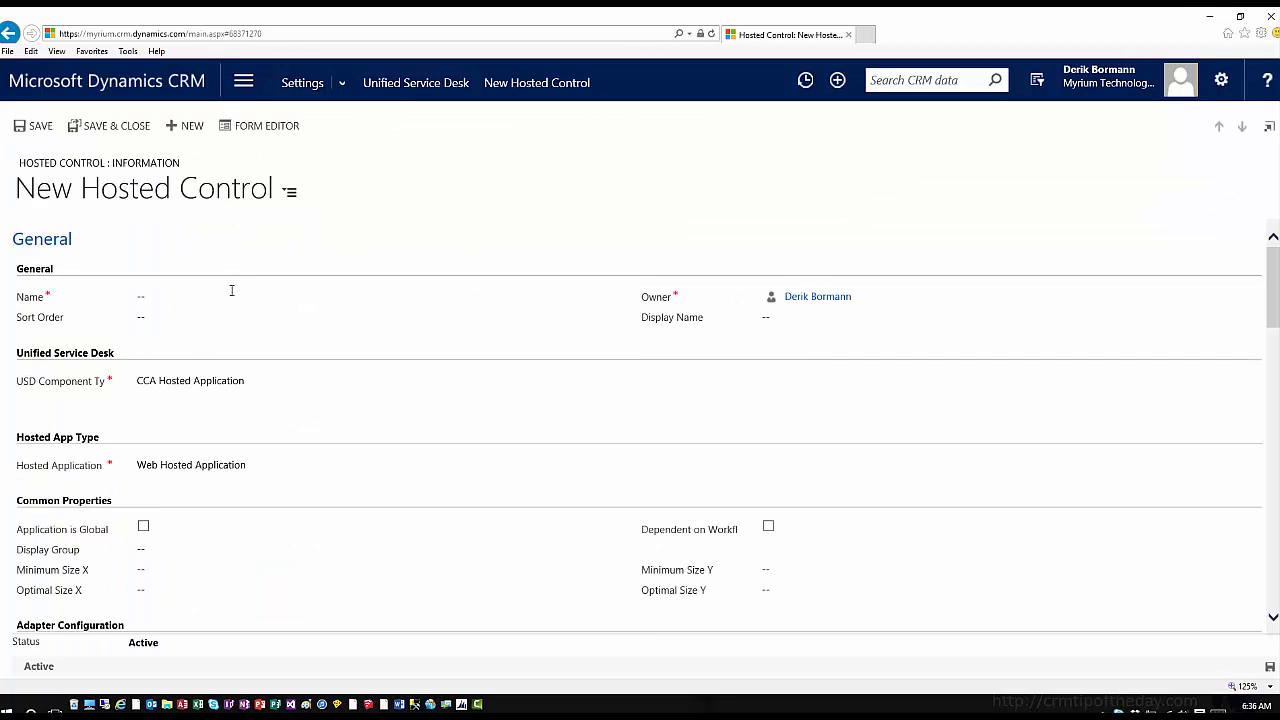
type("Dashboard2")
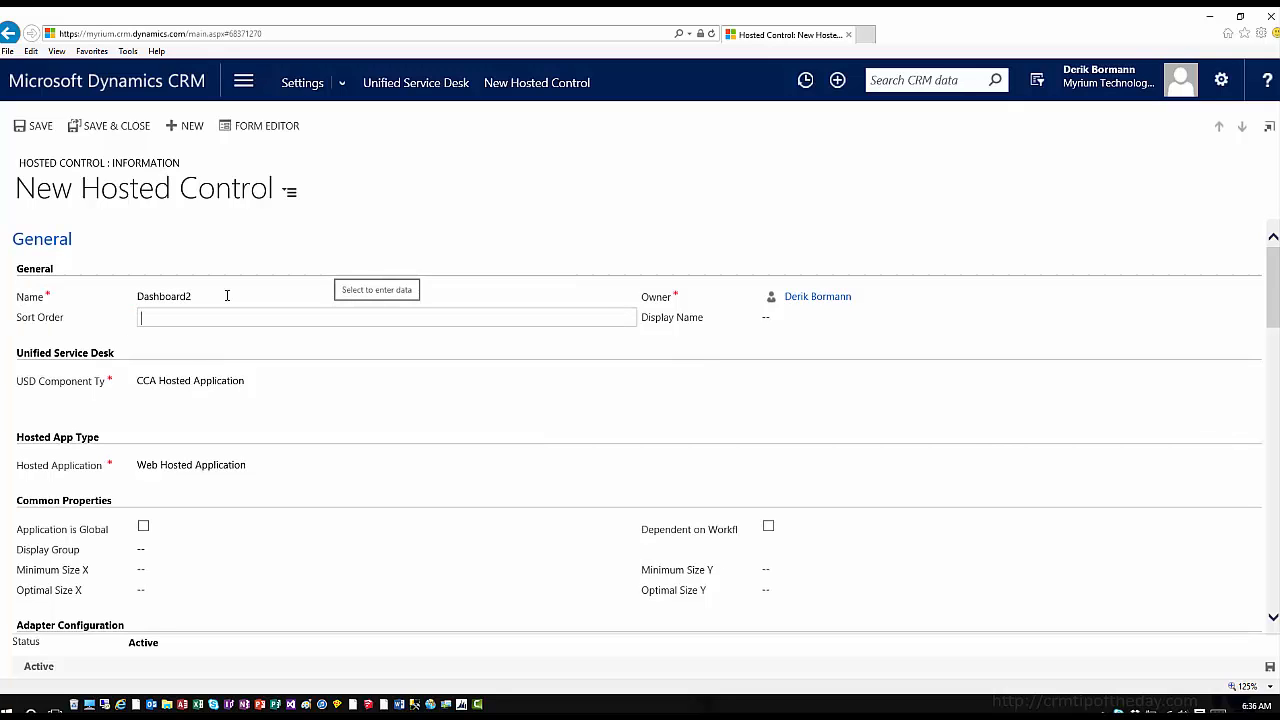
left_click(189, 380)
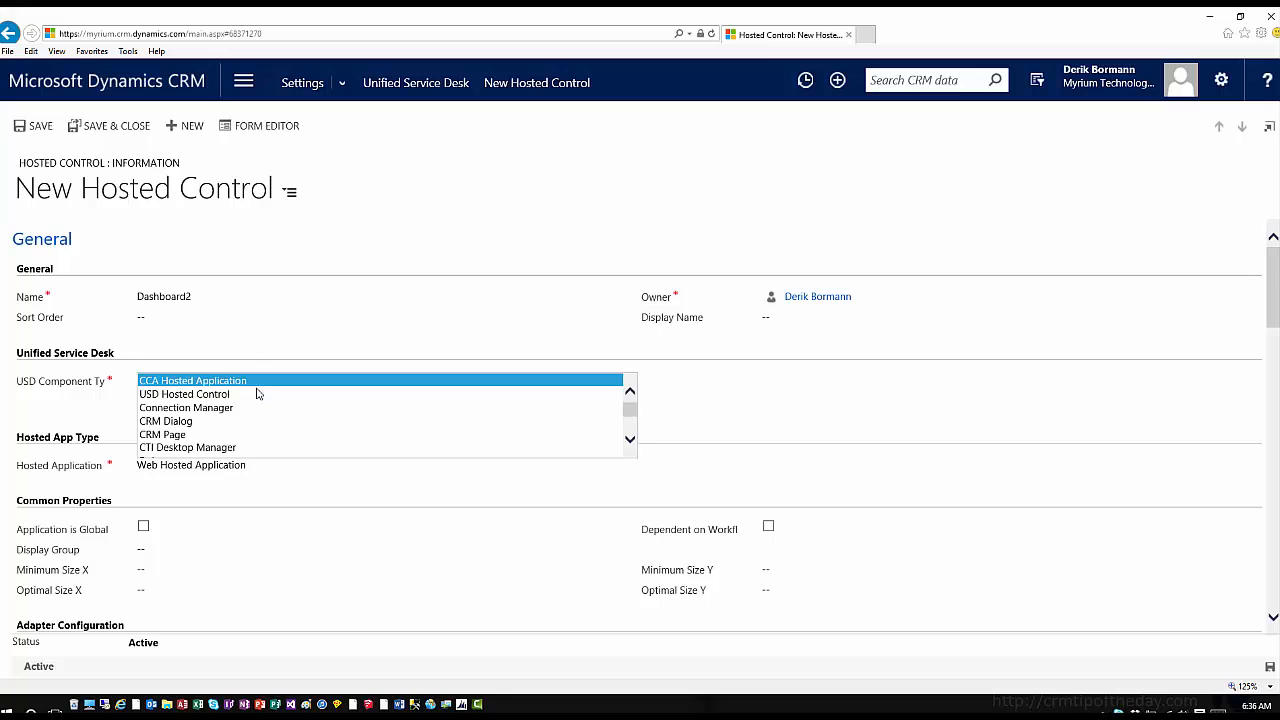
mouse_move(166, 421)
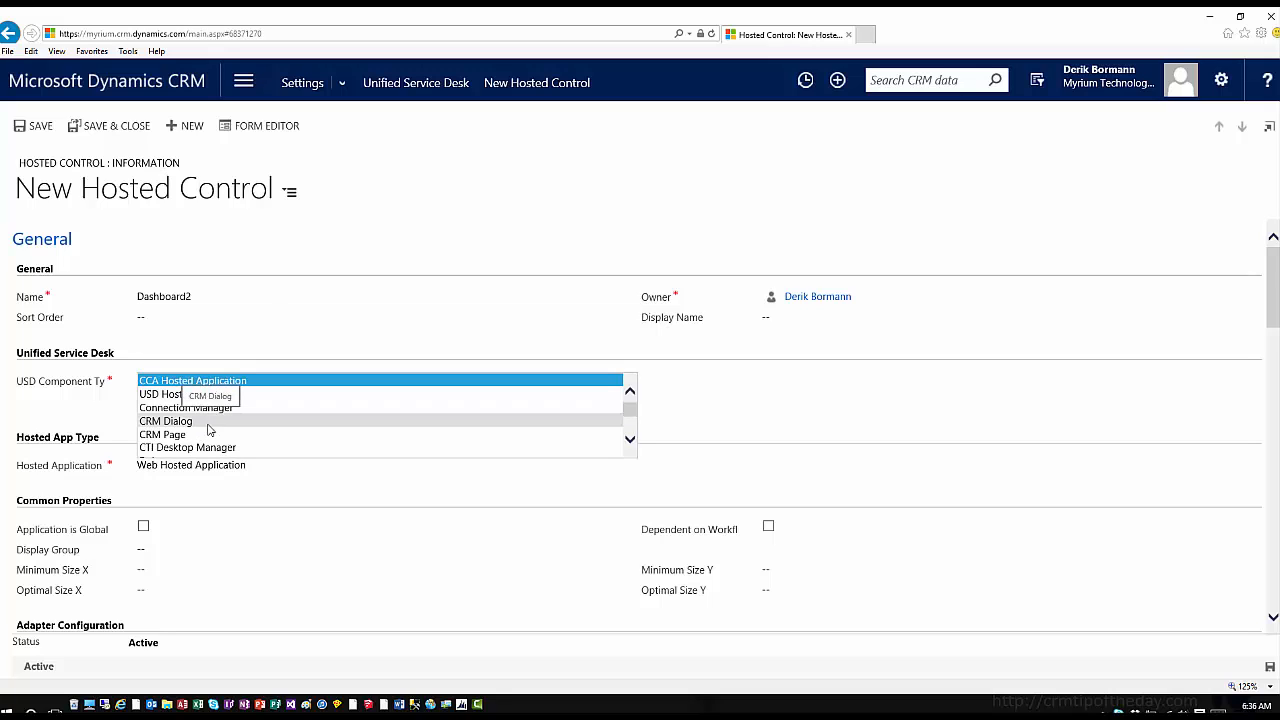
left_click(162, 434)
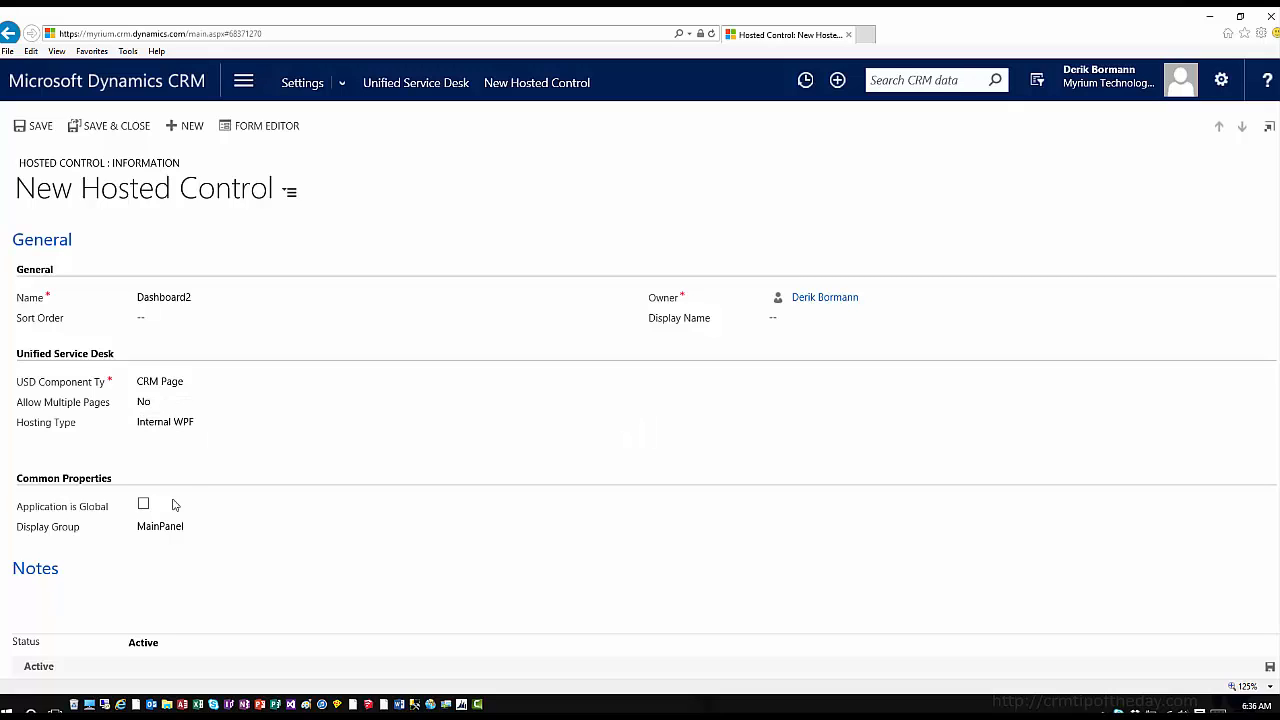
left_click(143, 505)
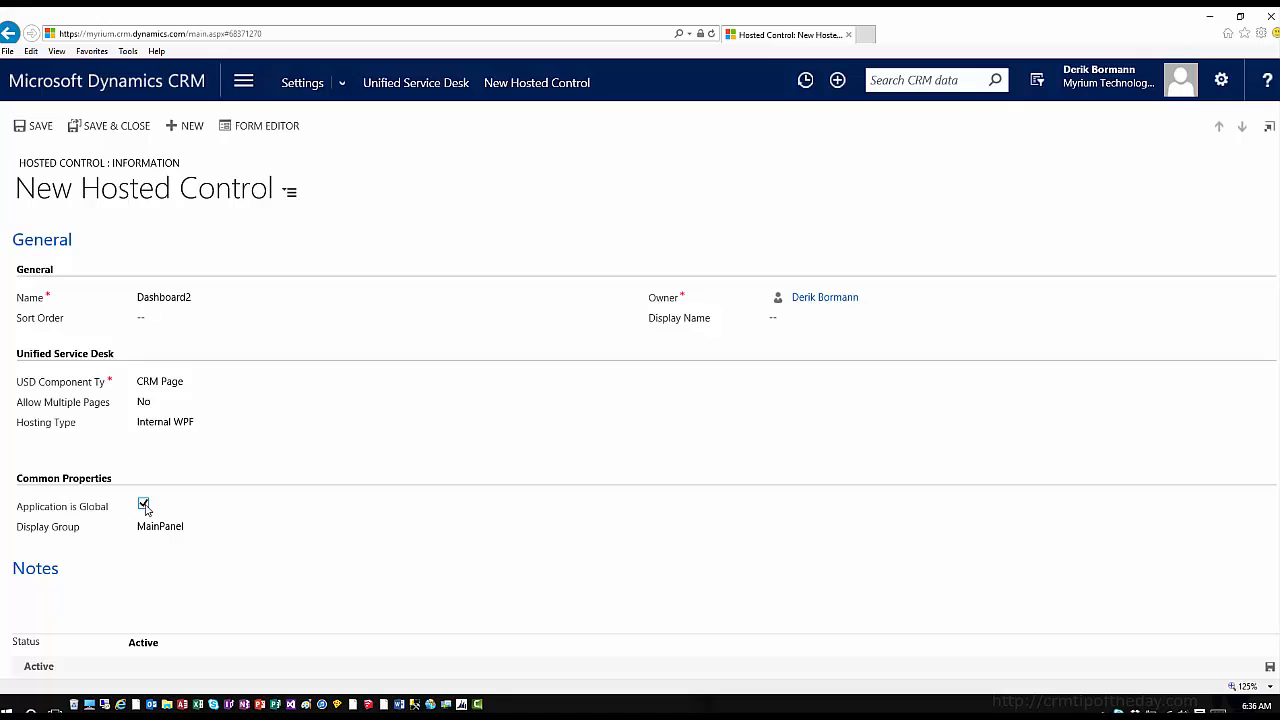
mouse_move(118, 125)
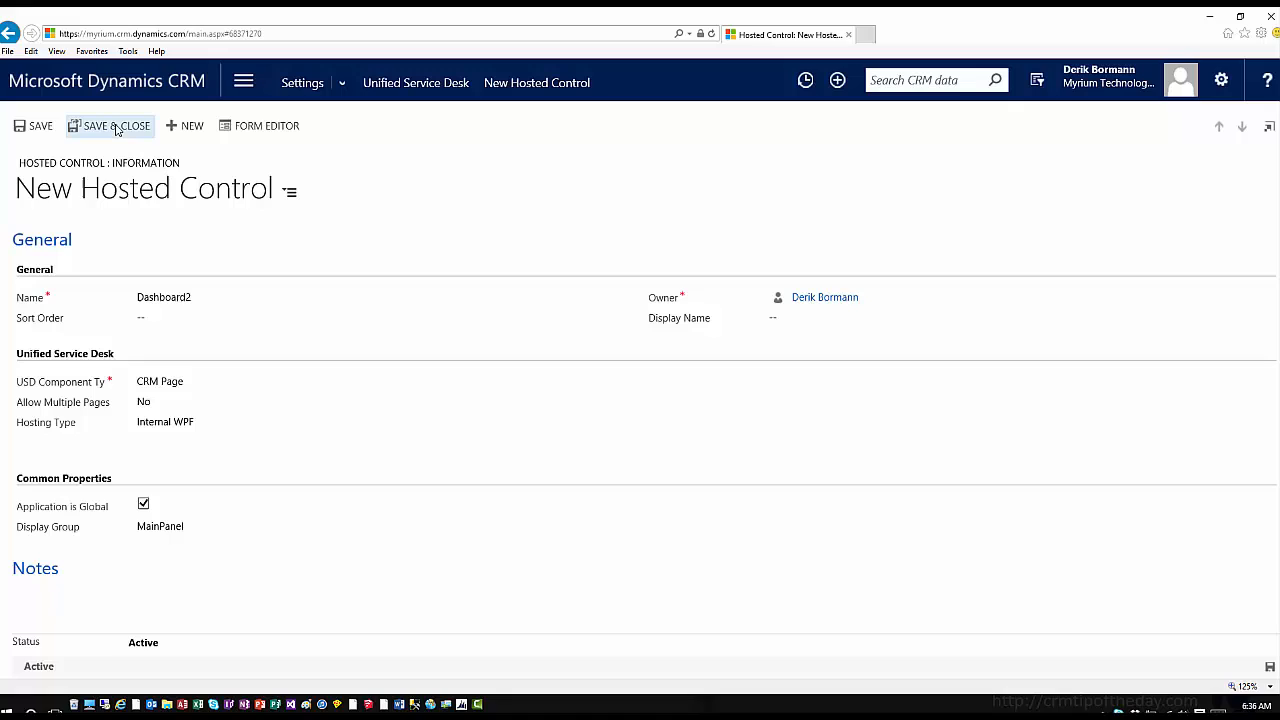
left_click(115, 125)
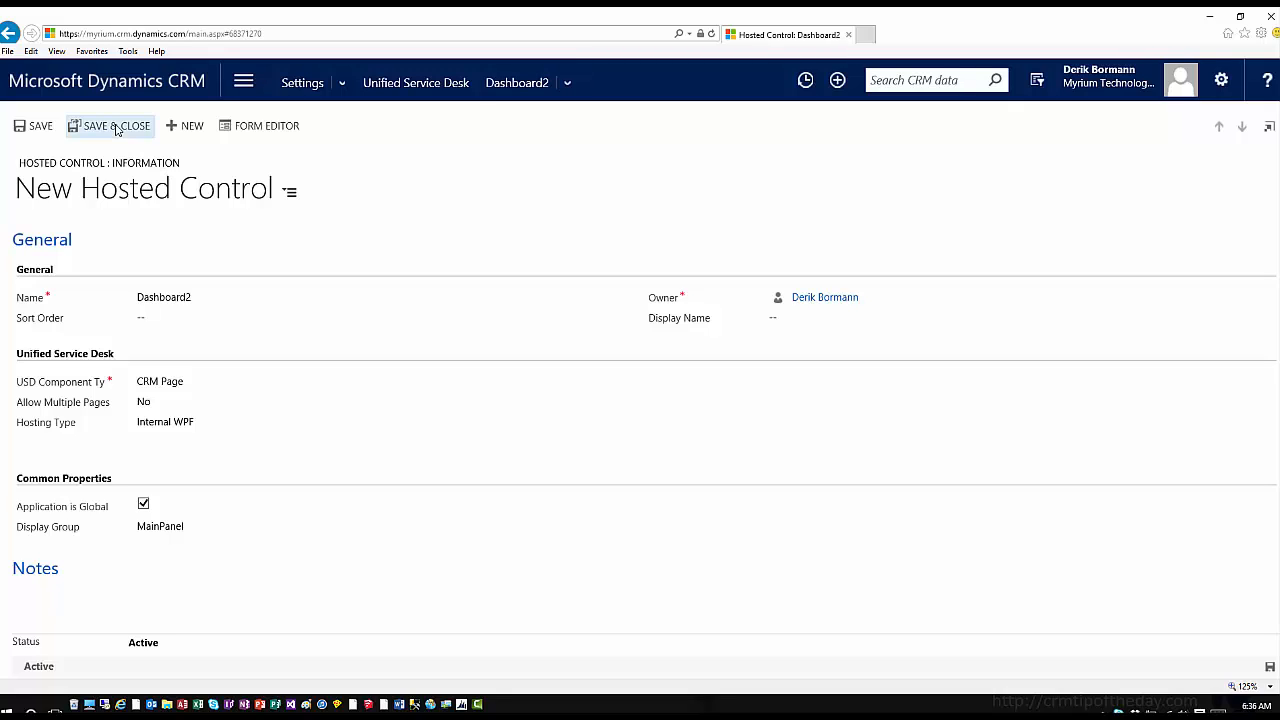
left_click(115, 125)
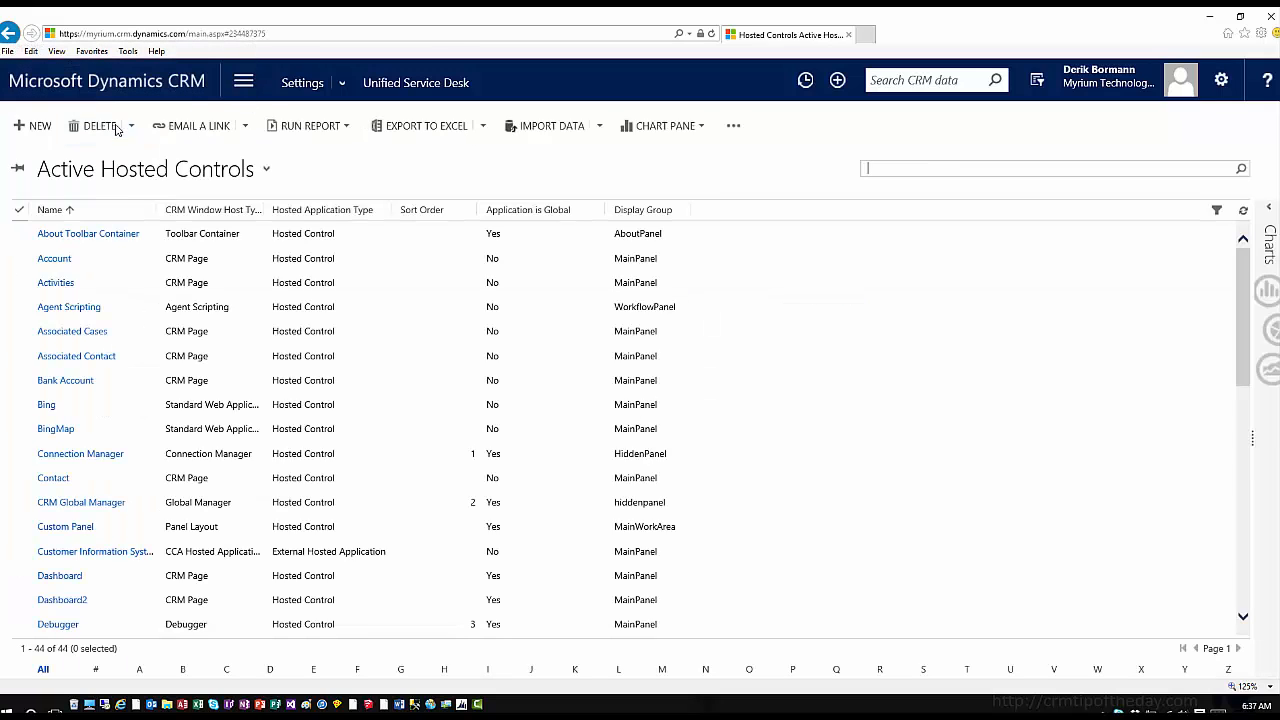
mouse_move(115, 125)
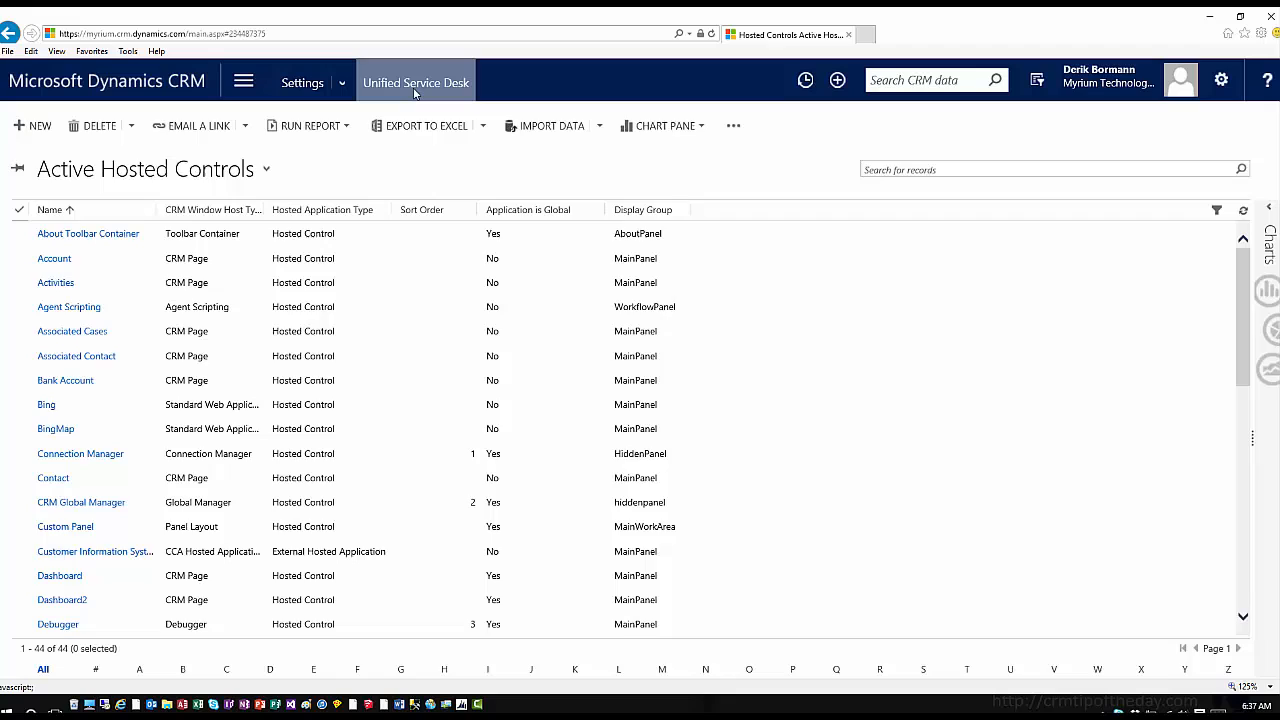
- Return to the DesktopReady event via the Unified Service Desk breadcrumb
left_click(416, 82)
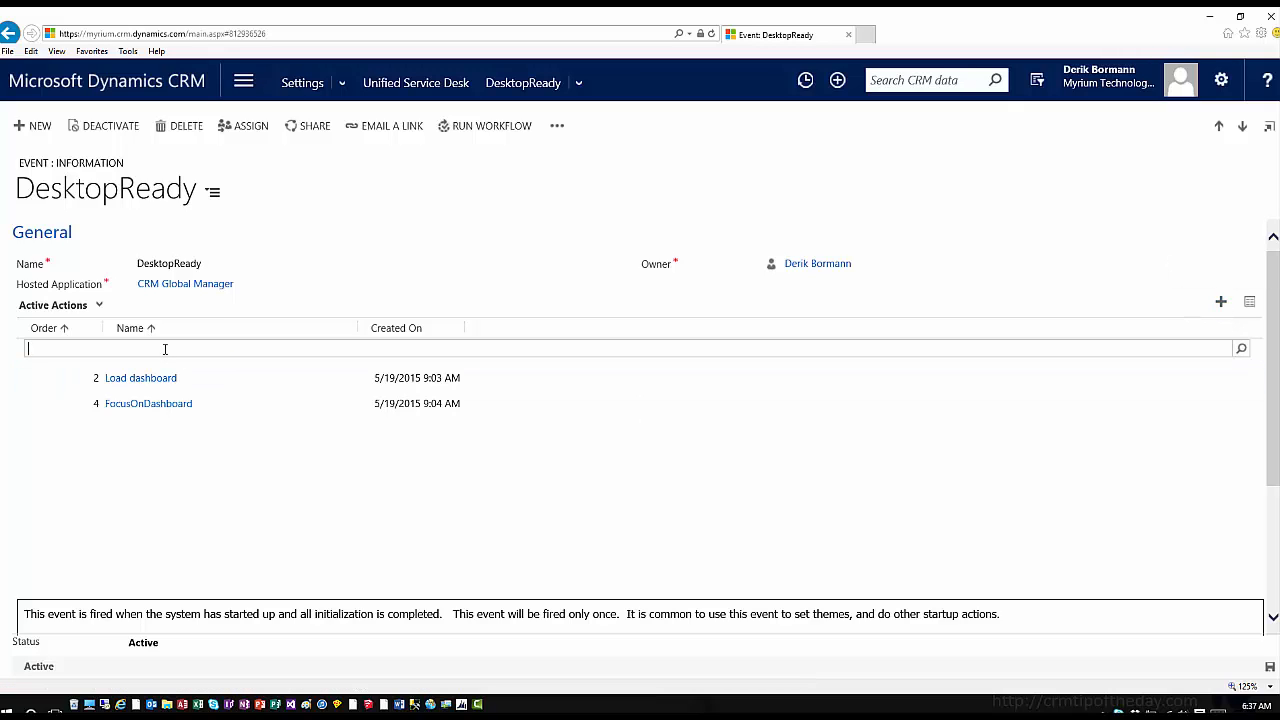
- Search the action lookup and open the Load Dashboard2 action call
type("Fo")
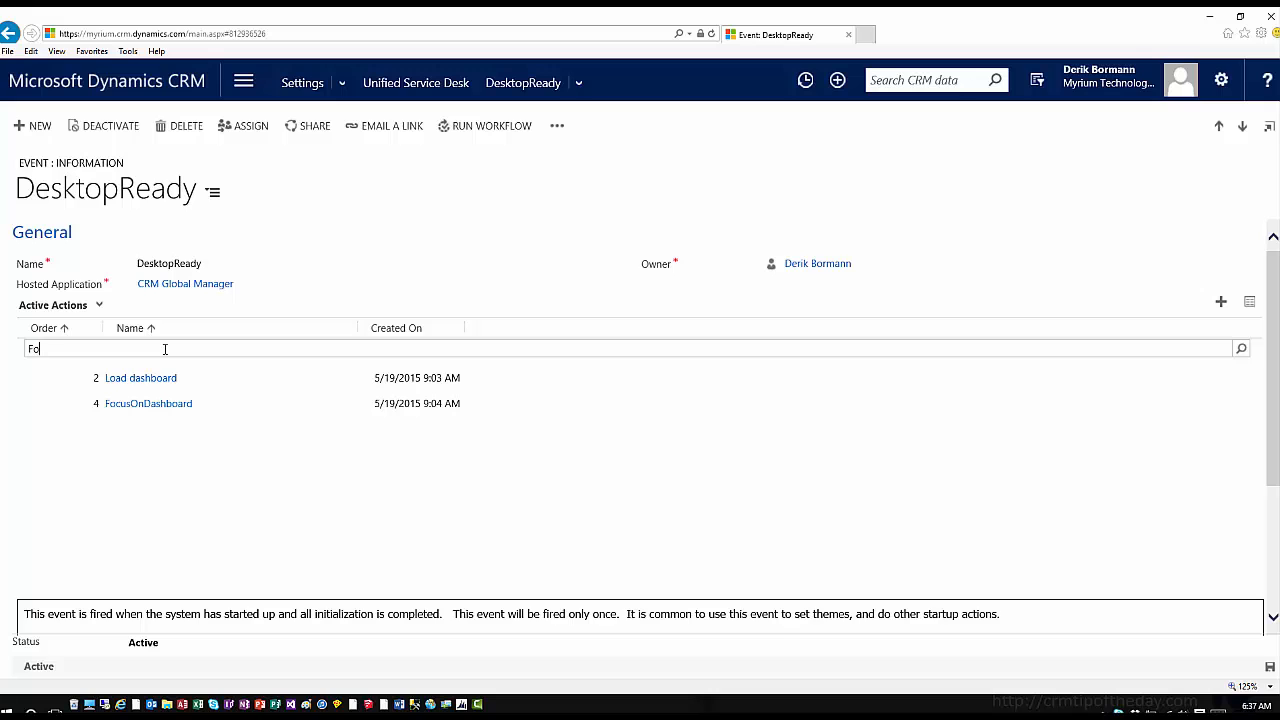
key("Backspace")
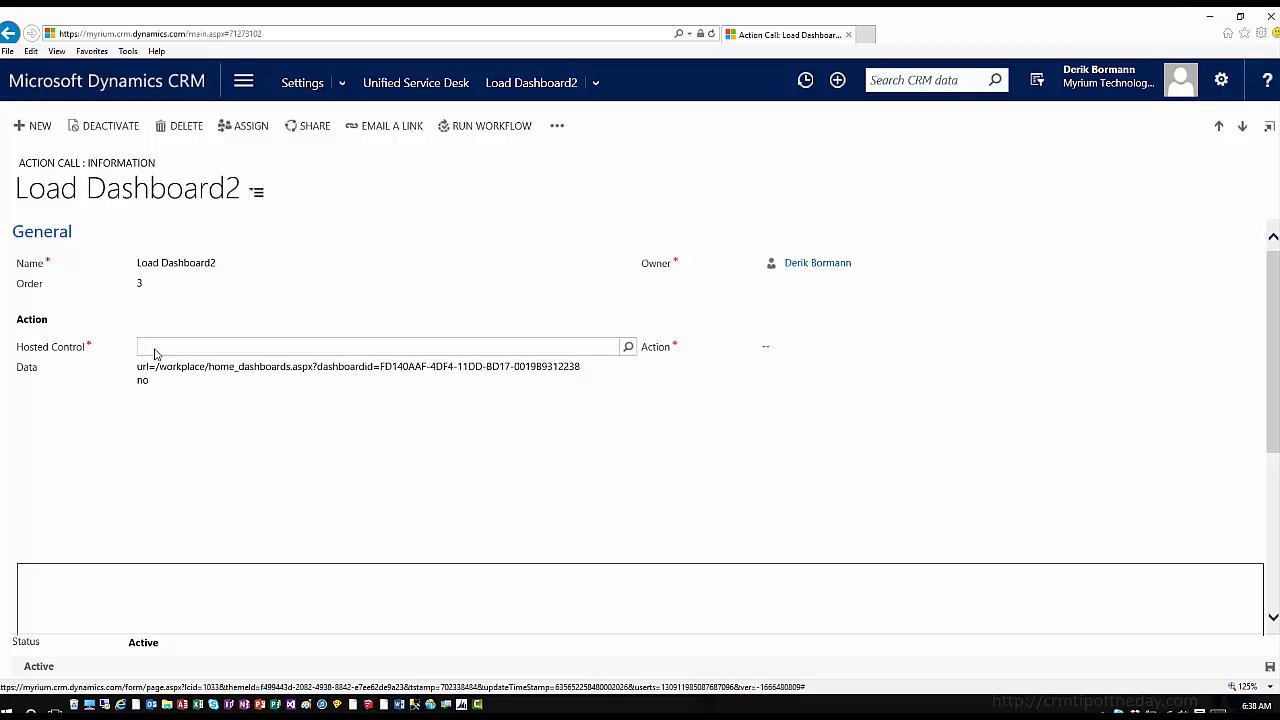
- Set Load Dashboard2's hosted control to Dashboard2 and action to Navigate
type("Dashboard2")
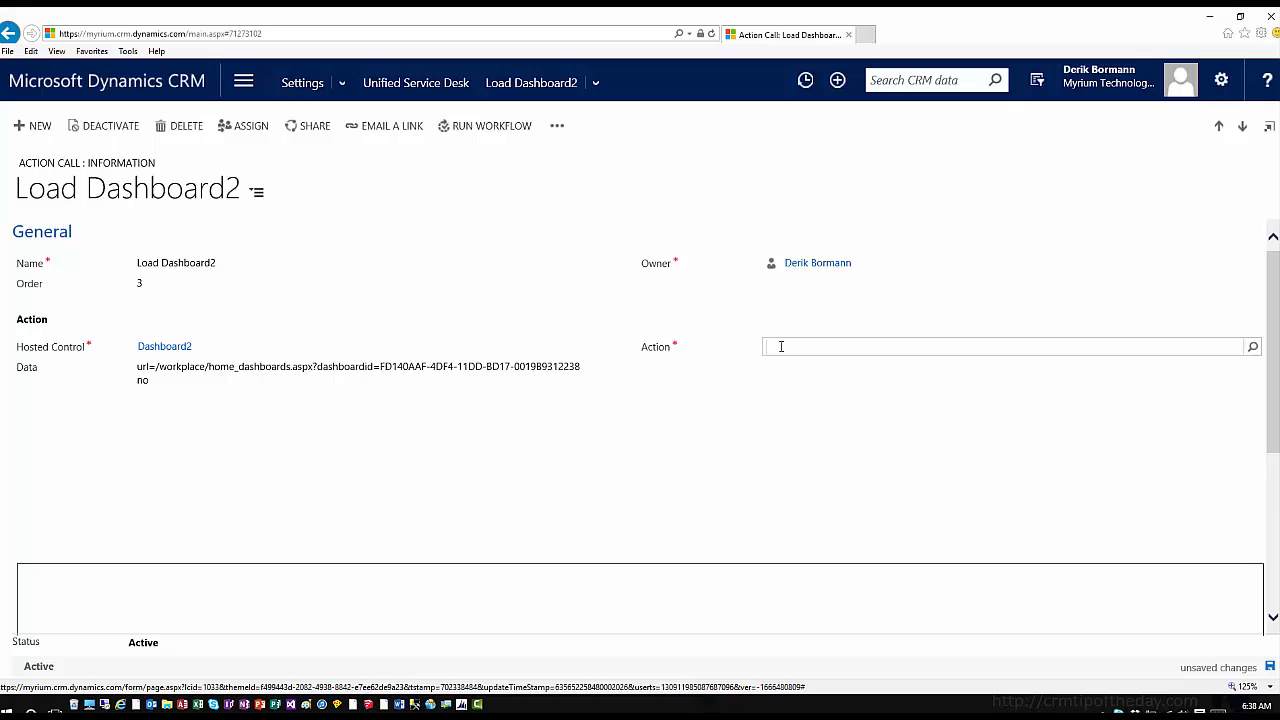
type("Navigate")
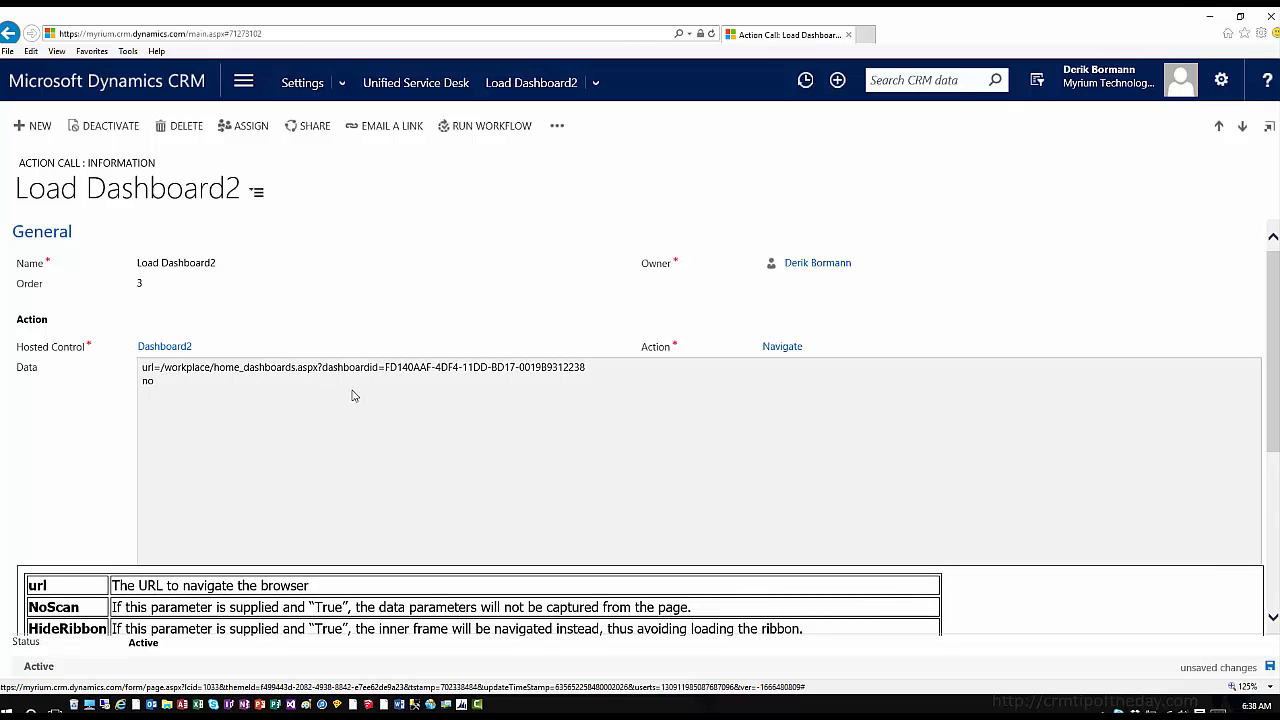
mouse_move(396, 369)
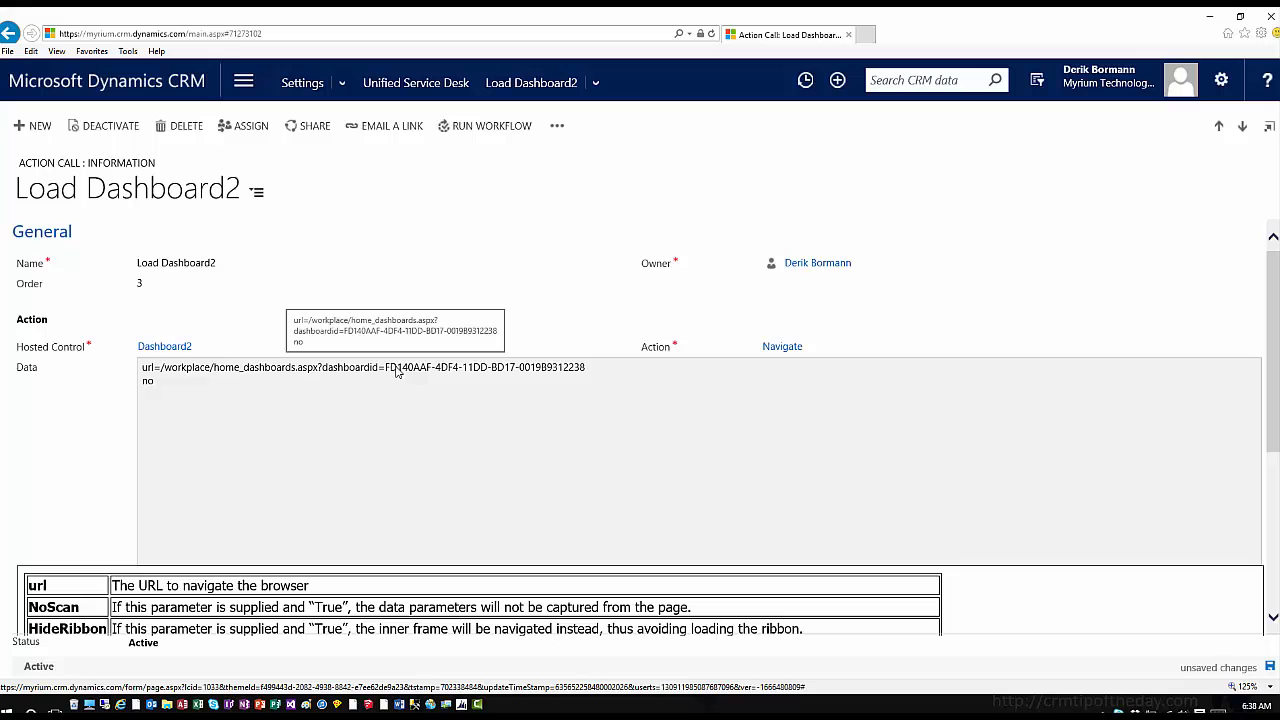
mouse_move(598, 389)
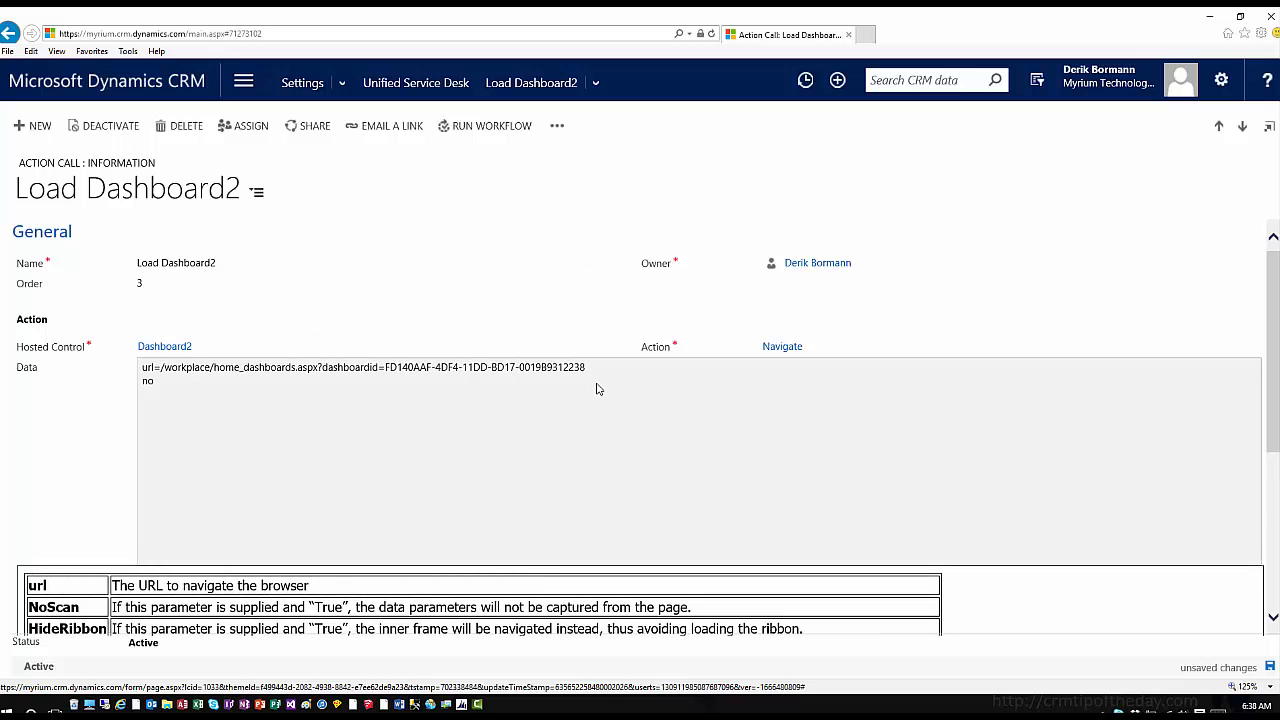
mouse_move(307, 382)
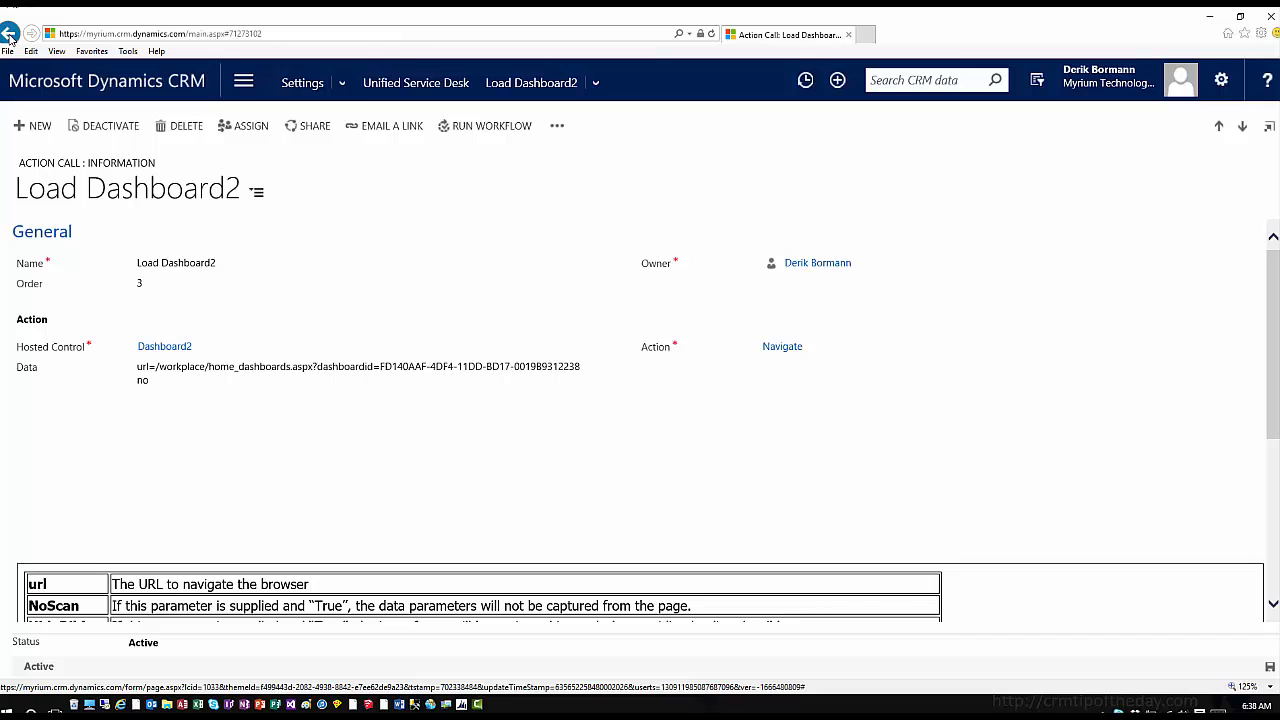
left_click(14, 29)
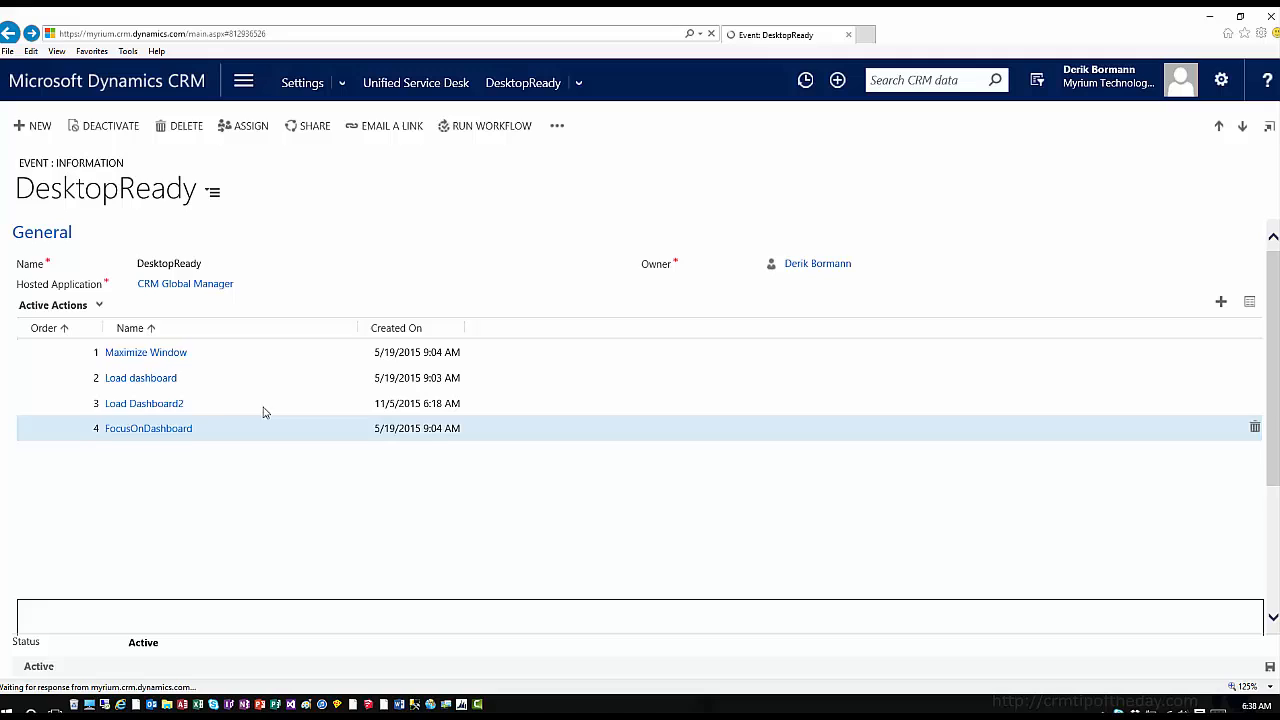
- Open the FocusOnDashboard action call and edit its Dashboard data value
left_click(145, 352)
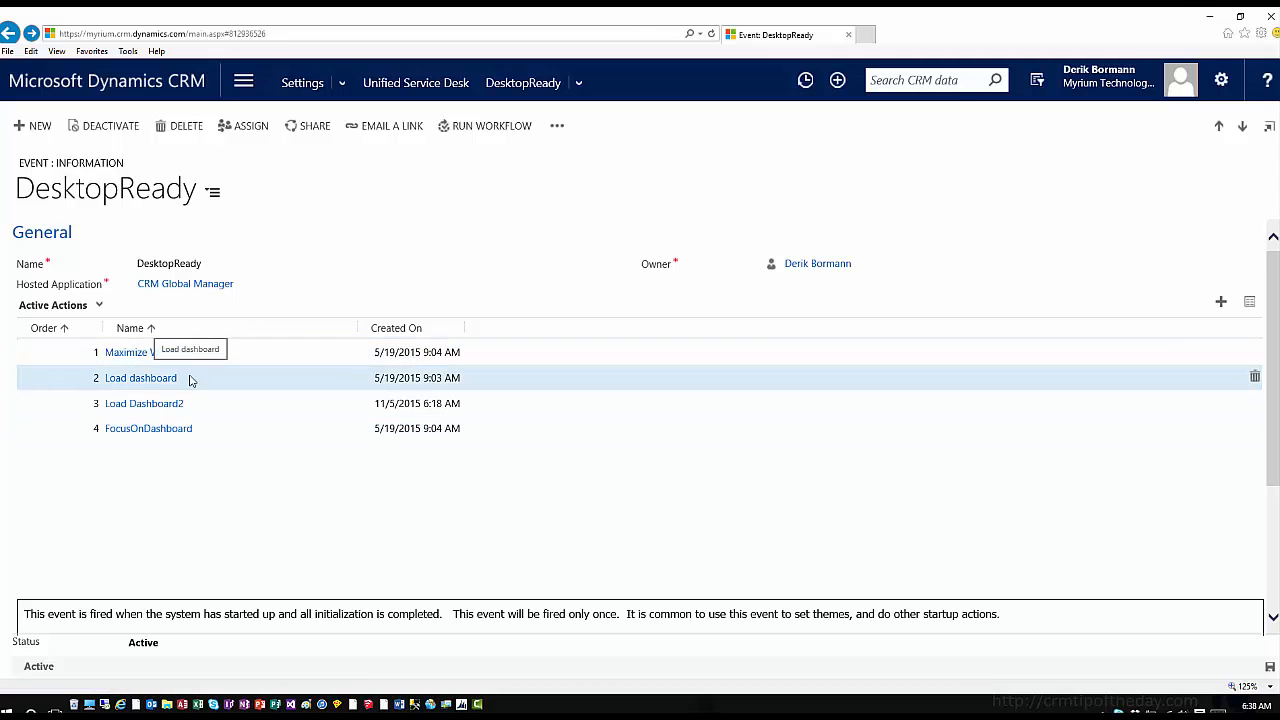
mouse_move(222, 403)
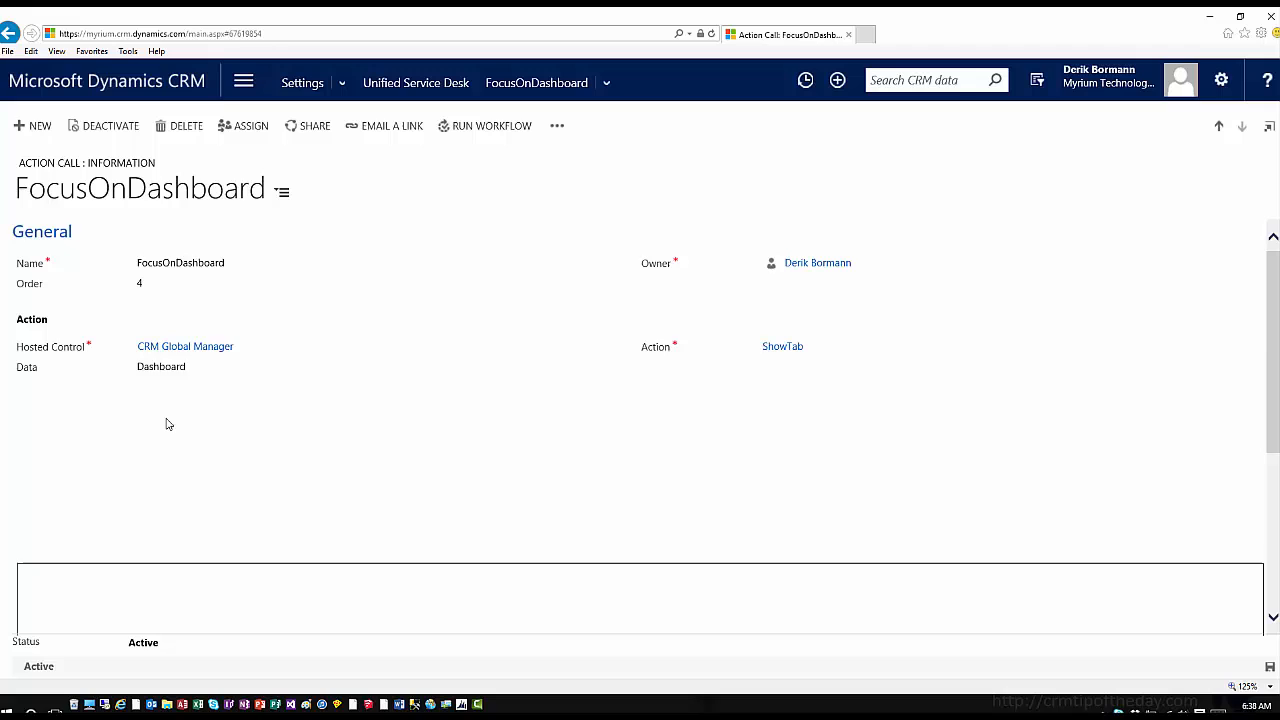
left_click(161, 367)
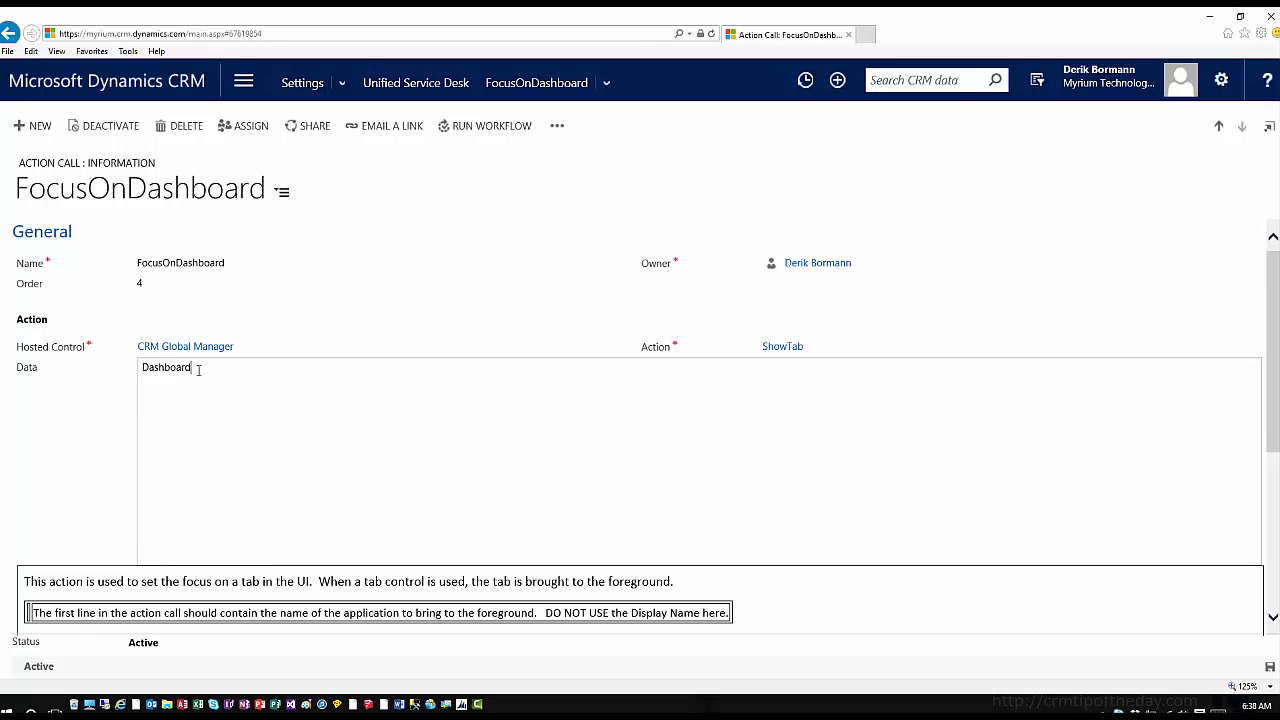